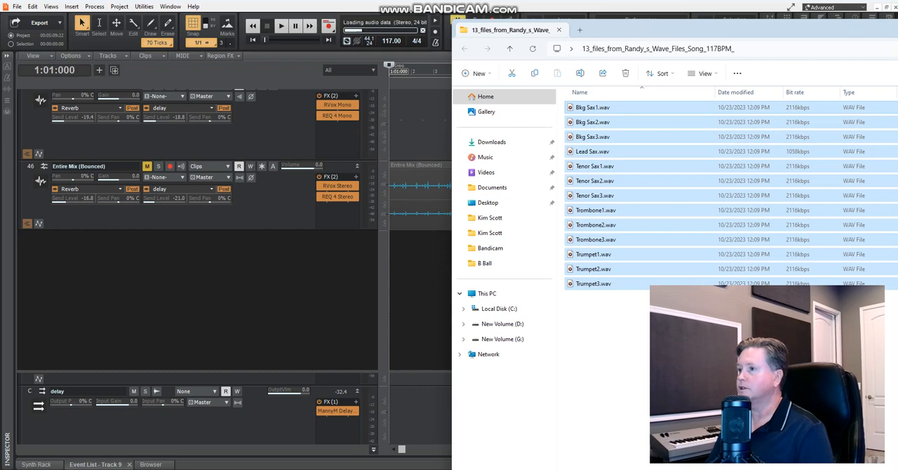
Drag the 13 selected horn WAV files into the track view as new tracks 47–59.
left_click(558, 29)
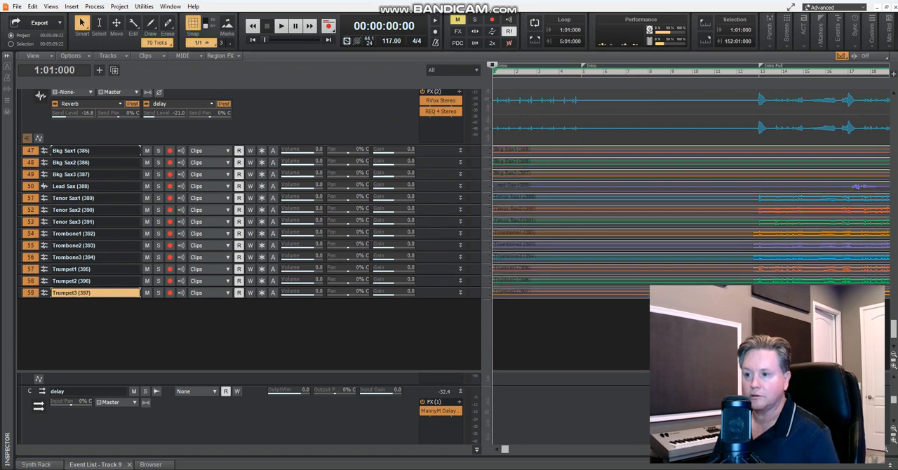
Move the selected saxophone, trombone and trumpet tracks into a new 'Horns' track folder.
left_click(95, 150)
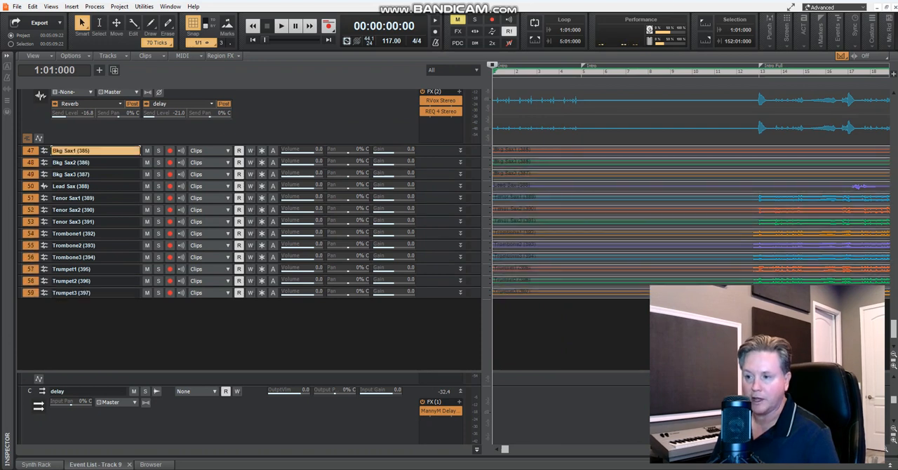
right_click(95, 150)
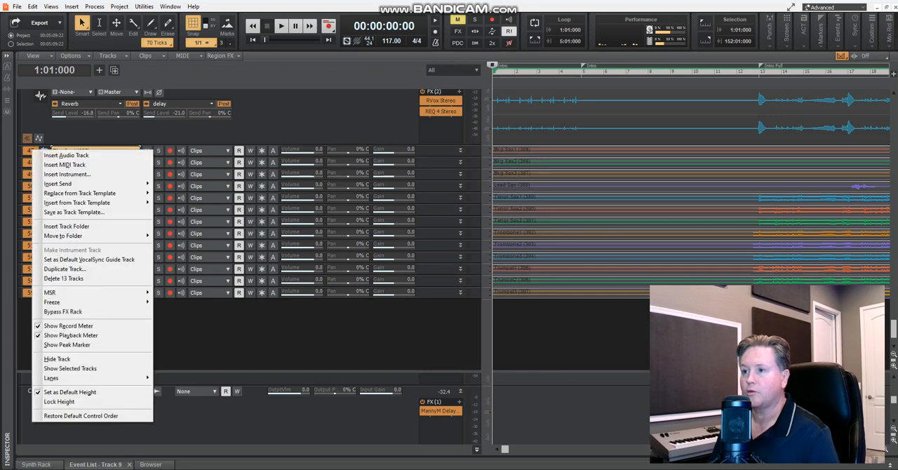
mouse_move(73, 211)
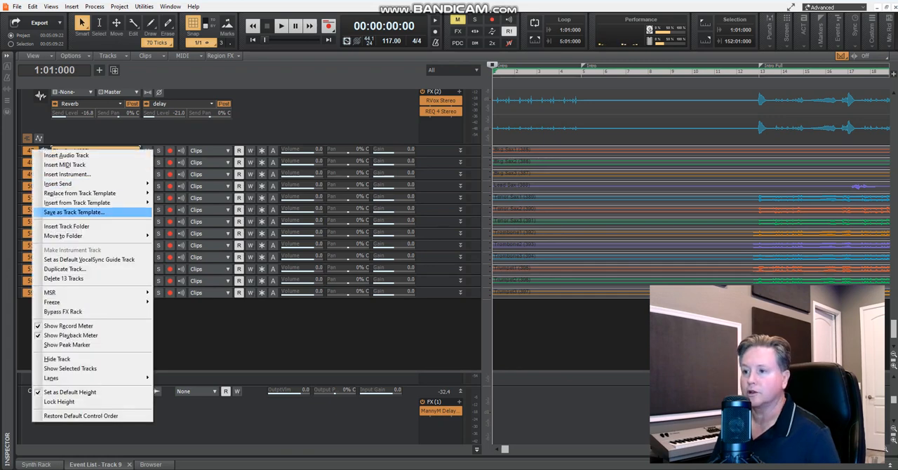
mouse_move(63, 236)
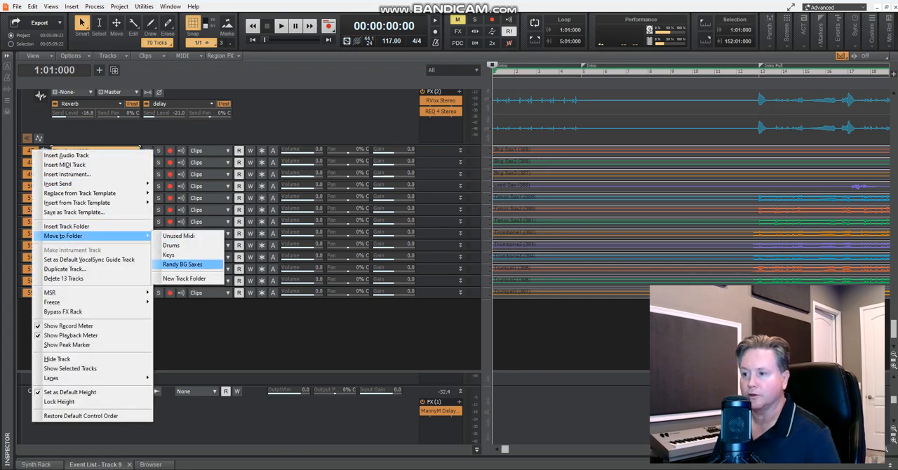
left_click(182, 264)
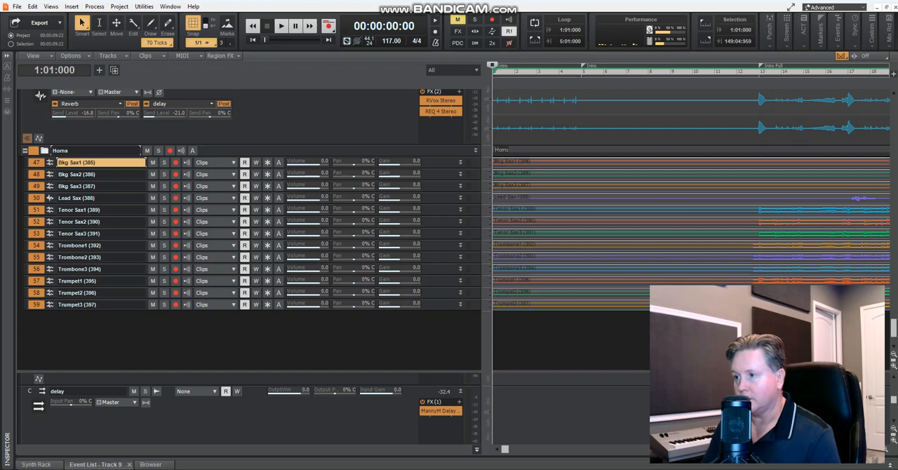
Reveal the bus section below the Horns folder, showing the delay and Drums buses.
left_click(157, 150)
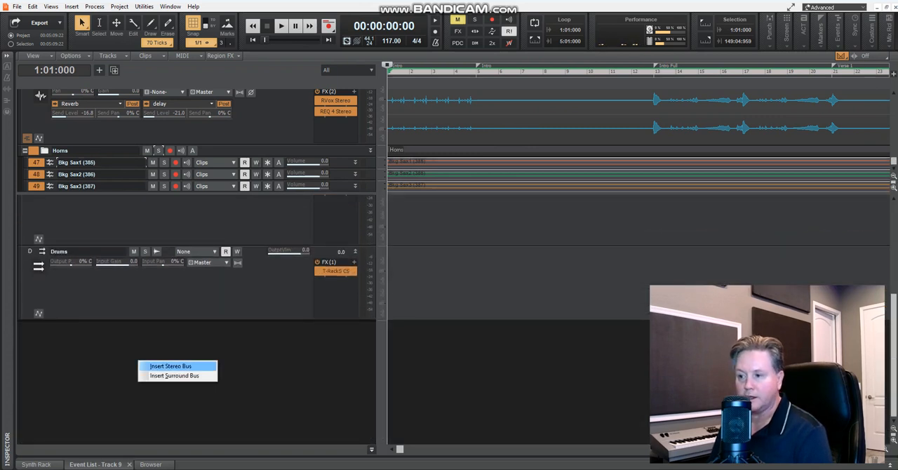
Insert a new stereo bus named 'Horns'.
left_click(170, 366)
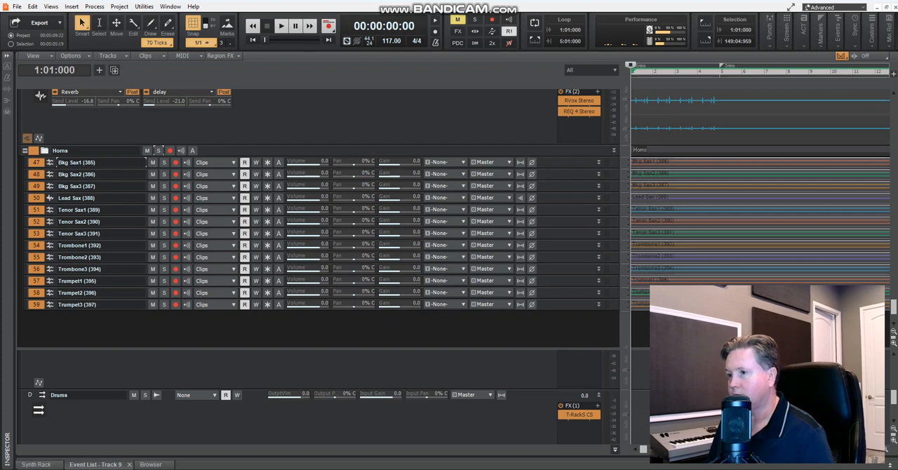
Route all 13 horn tracks' output from Master to the Horns bus.
left_click(489, 162)
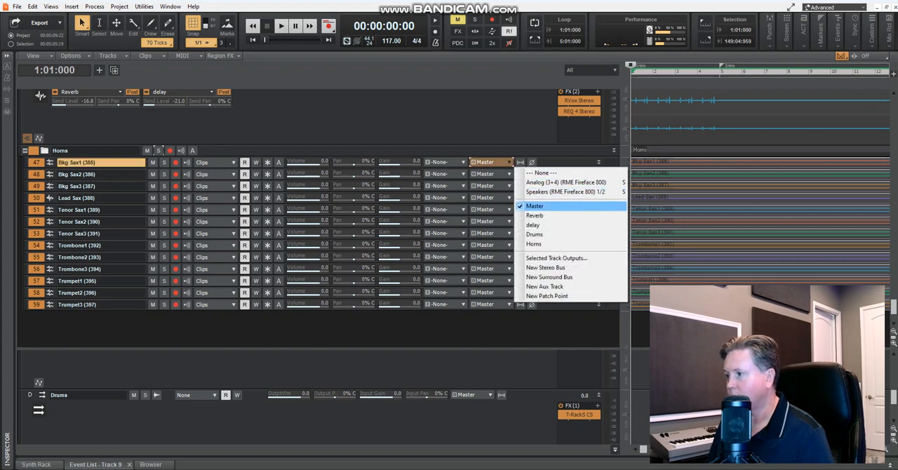
mouse_move(534, 244)
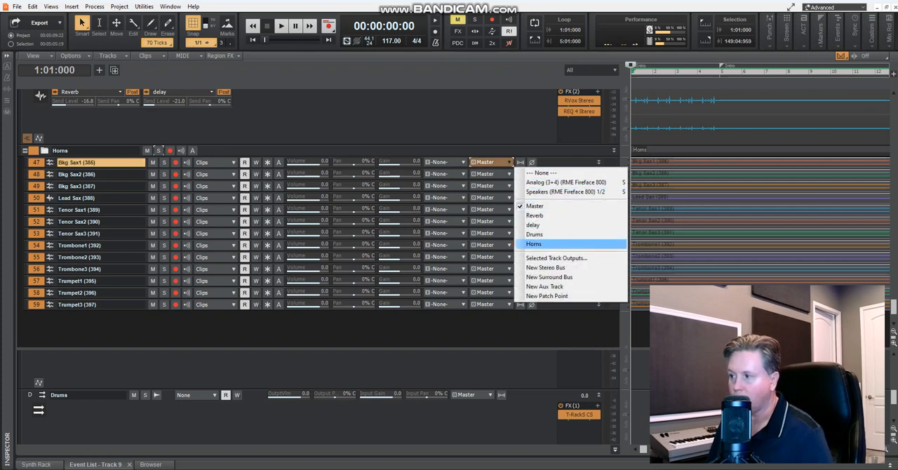
left_click(534, 243)
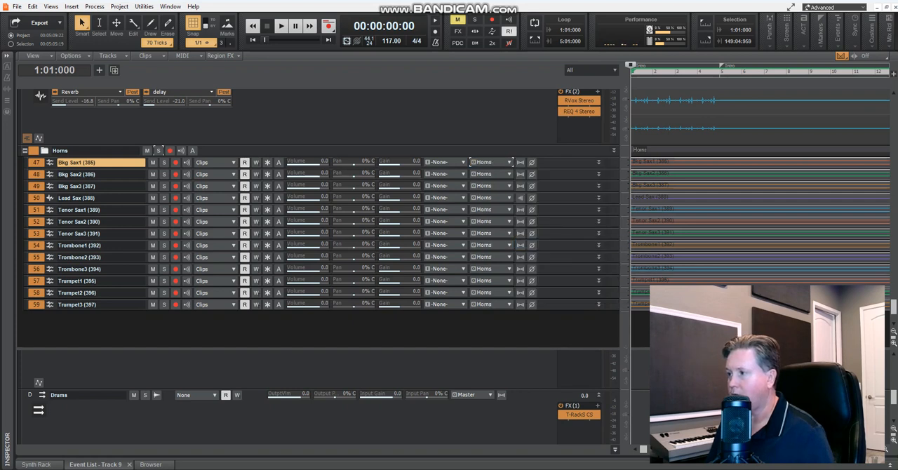